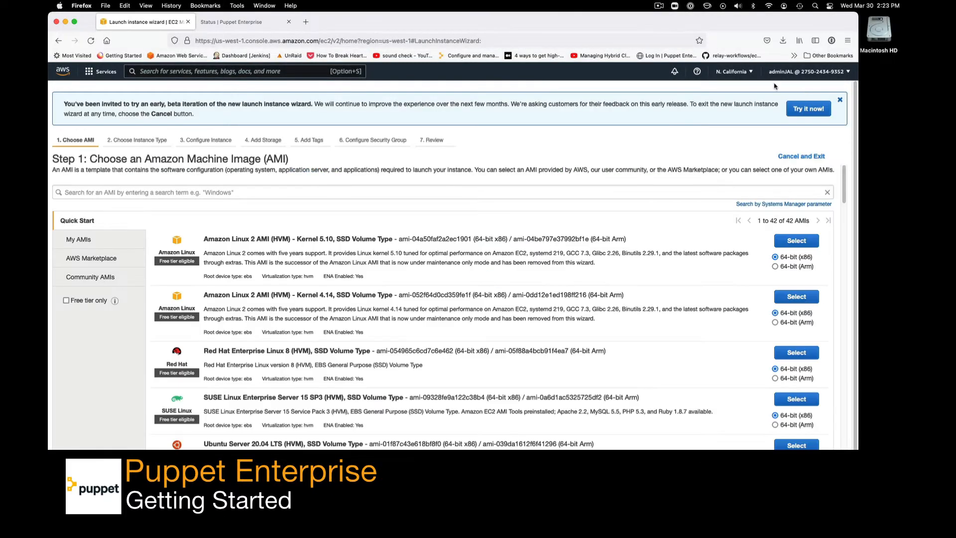
Find the PuppetCentos7 machine image by searching 'centos' and start an instance launch from it.
type("centos")
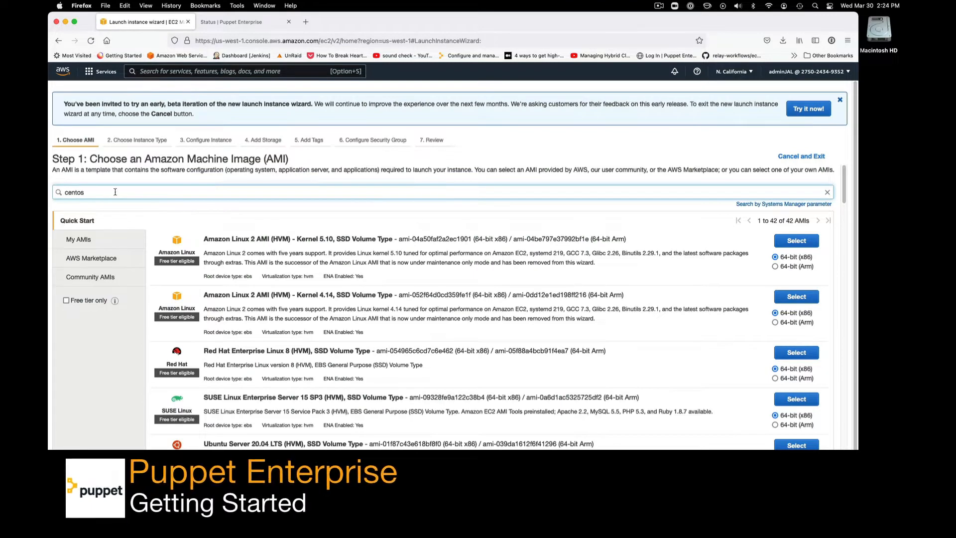
left_click(78, 239)
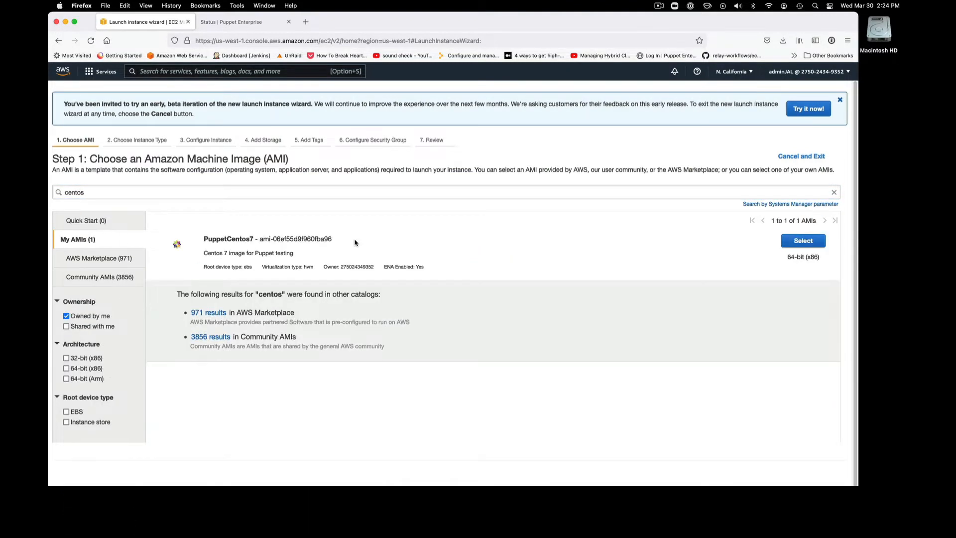
left_click(802, 240)
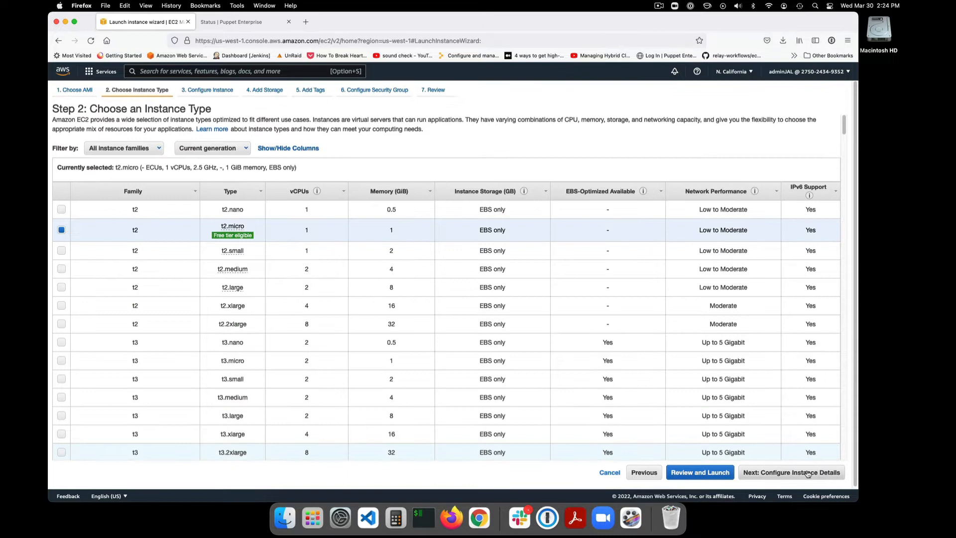
left_click(791, 472)
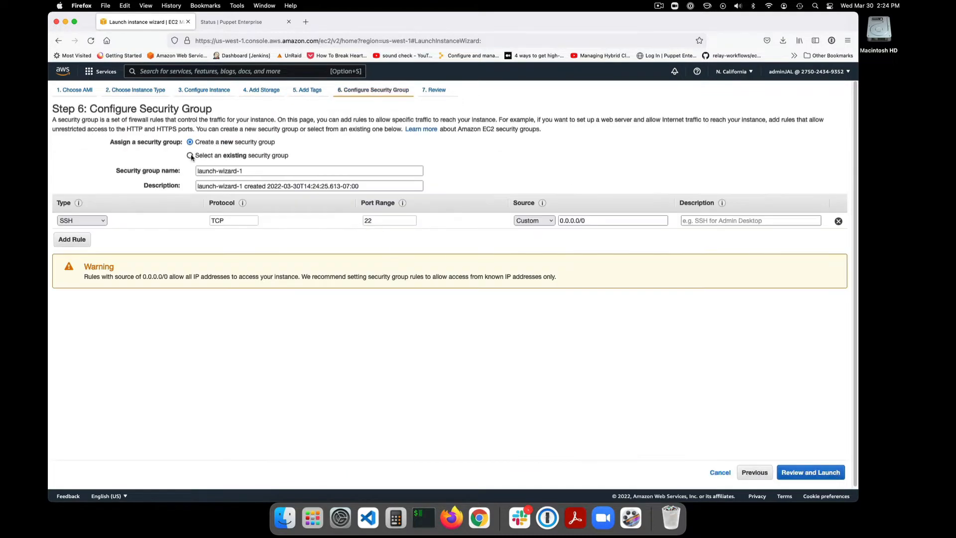
Advance the launch wizard through details, storage and tags to the security group step.
left_click(810, 472)
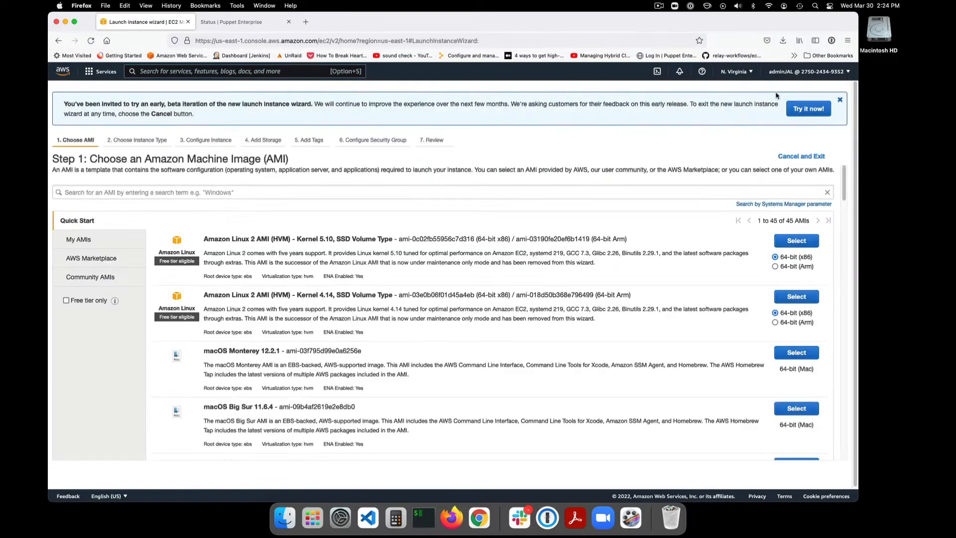
type("centos")
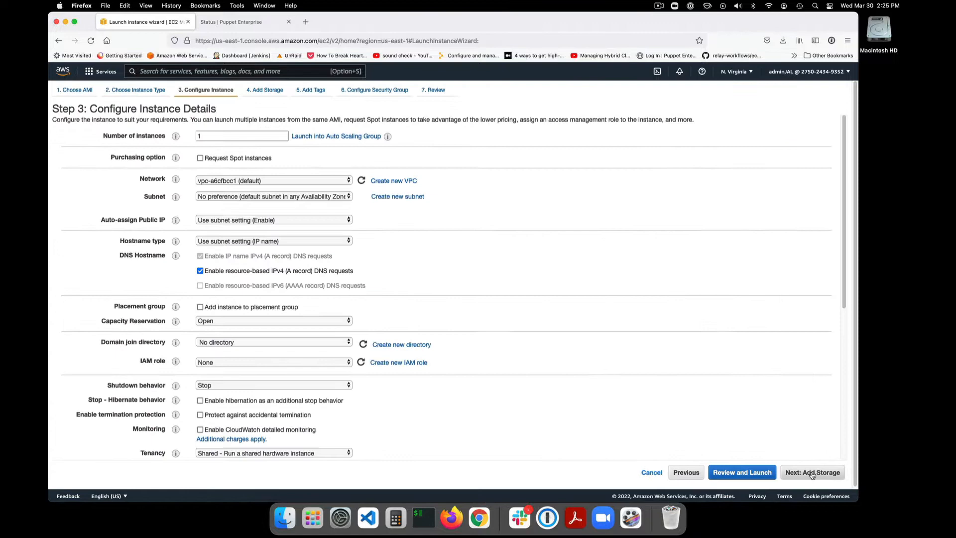
left_click(813, 472)
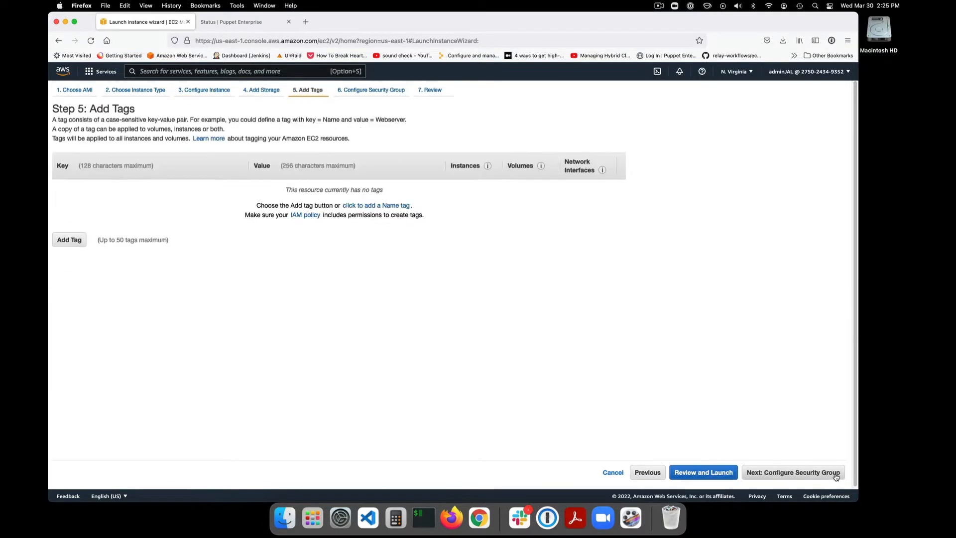
left_click(702, 472)
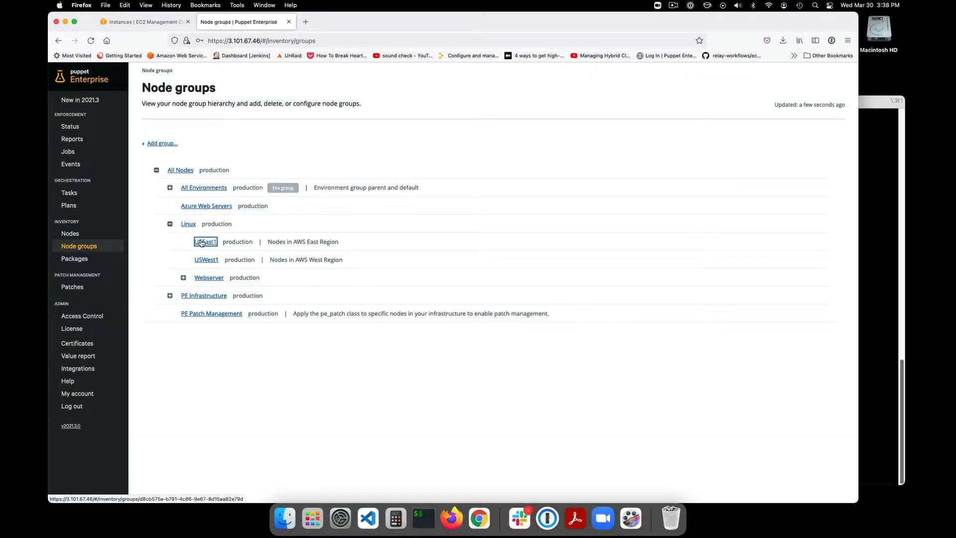
Check the matching nodes of the USEast1 group, then of the USWest1 group.
left_click(205, 241)
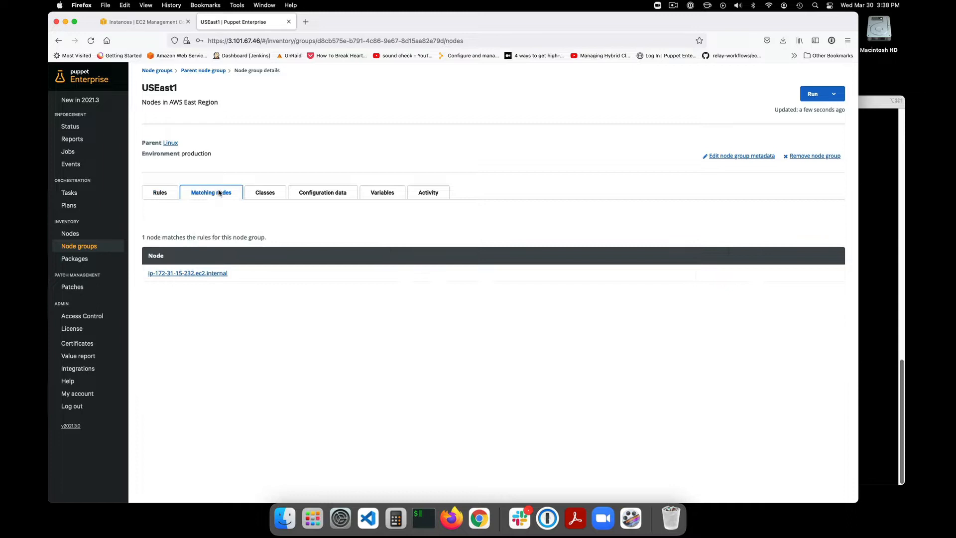
mouse_move(78, 246)
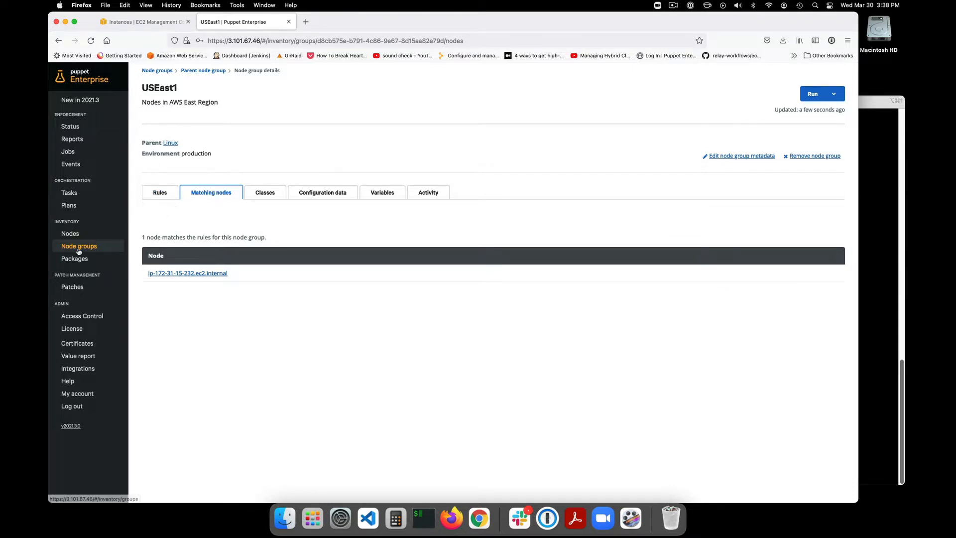
left_click(79, 247)
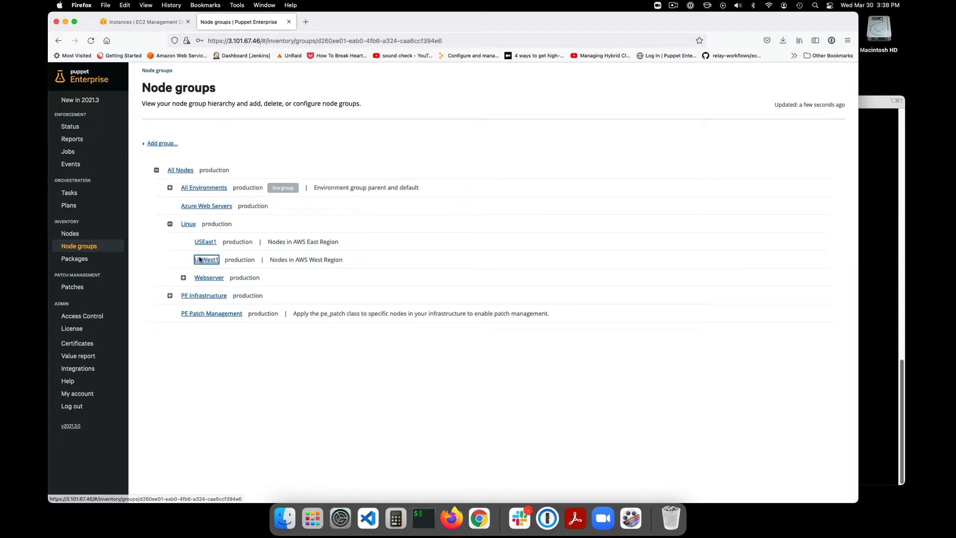
left_click(206, 259)
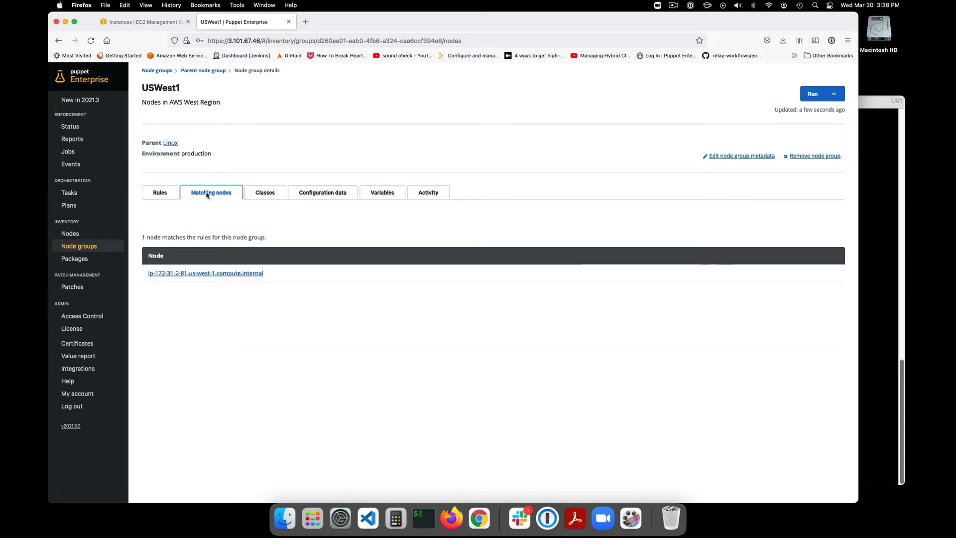
left_click(70, 127)
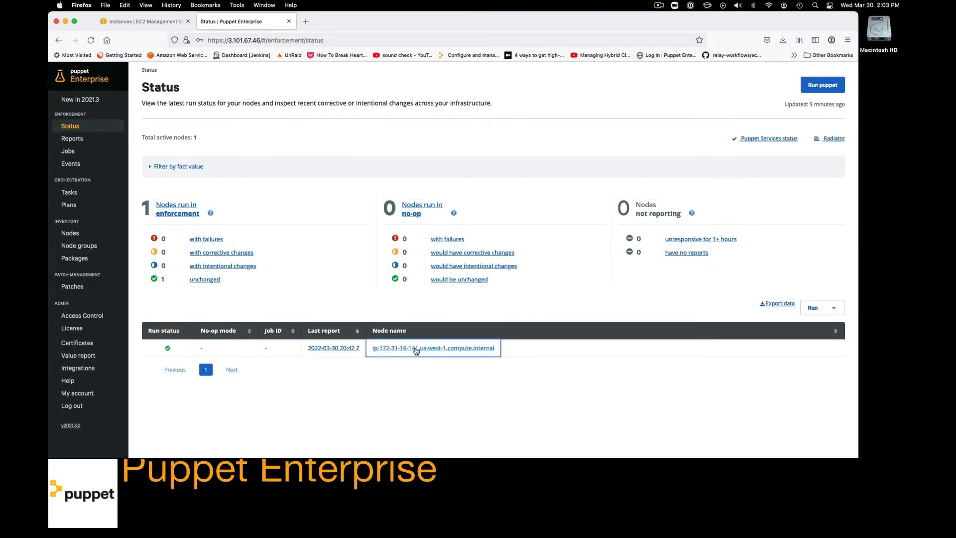
Review the us-west-1 node's reported facts, scrolling through operating system and patch details.
left_click(434, 347)
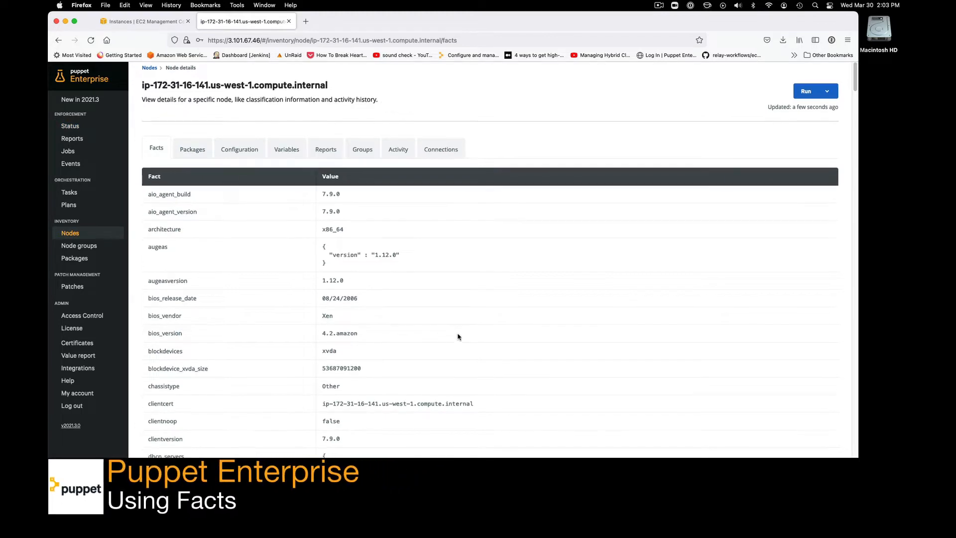
scroll("down", 3)
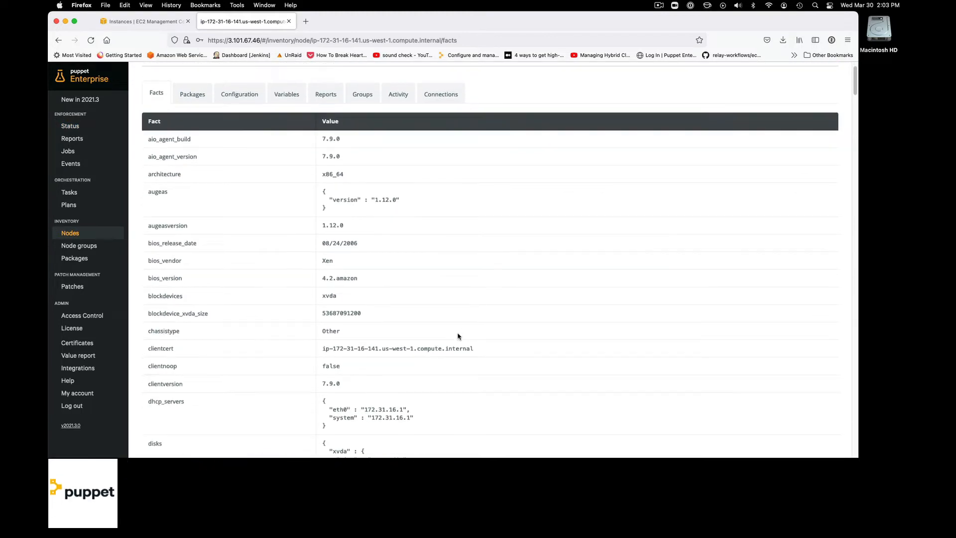
scroll("down", 3)
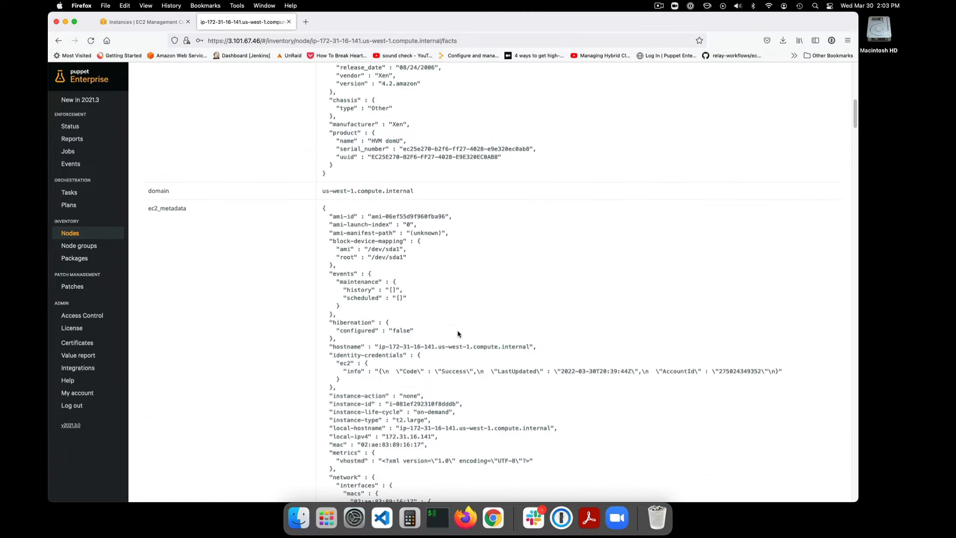
scroll("down", 3)
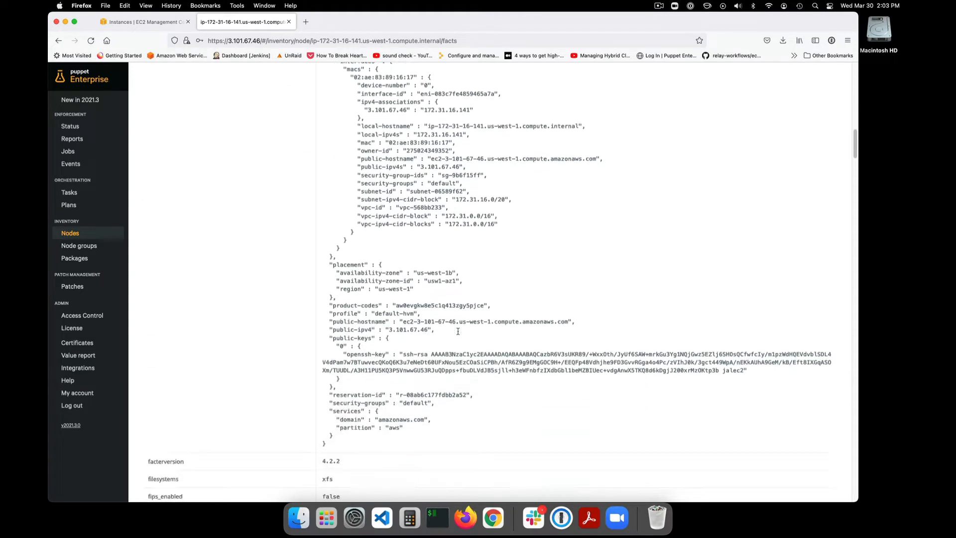
scroll("down", 3)
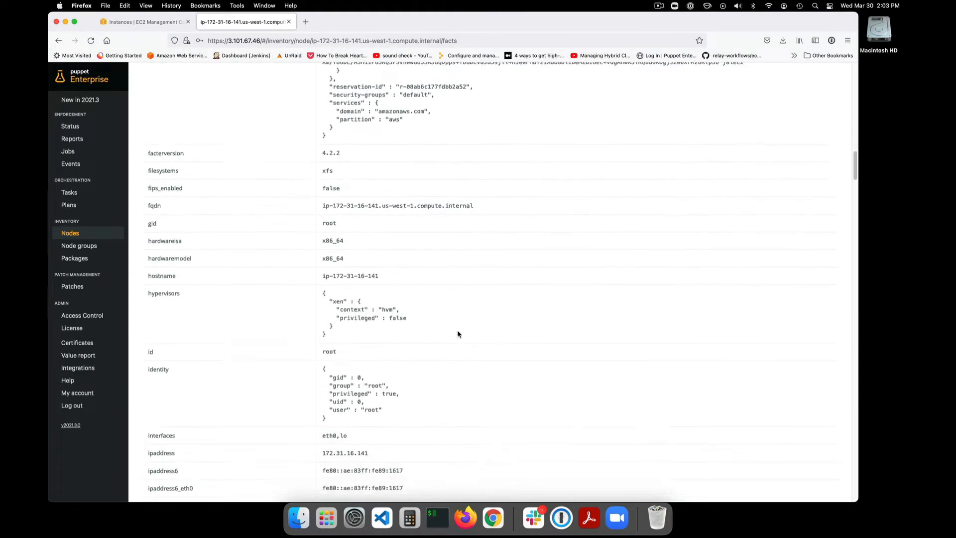
scroll("down", 3)
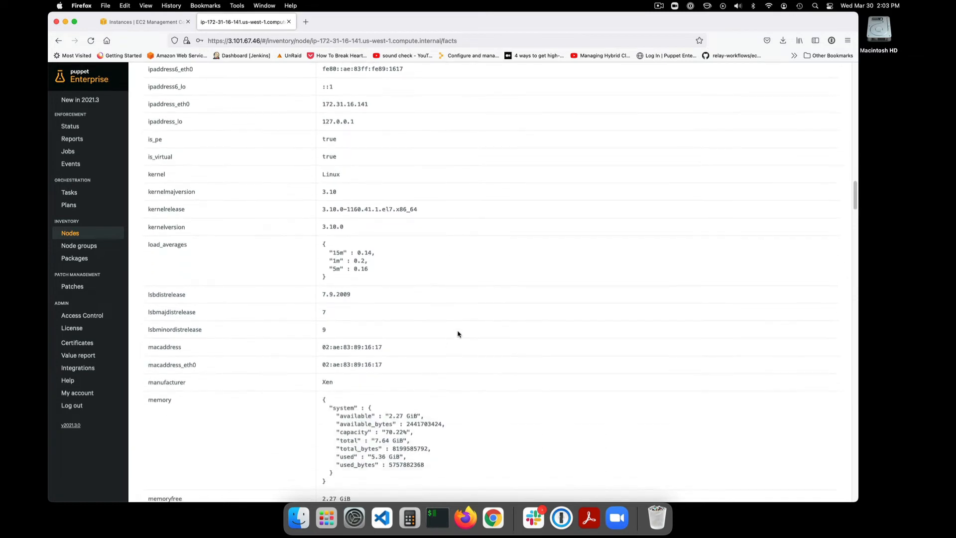
scroll("down", 3)
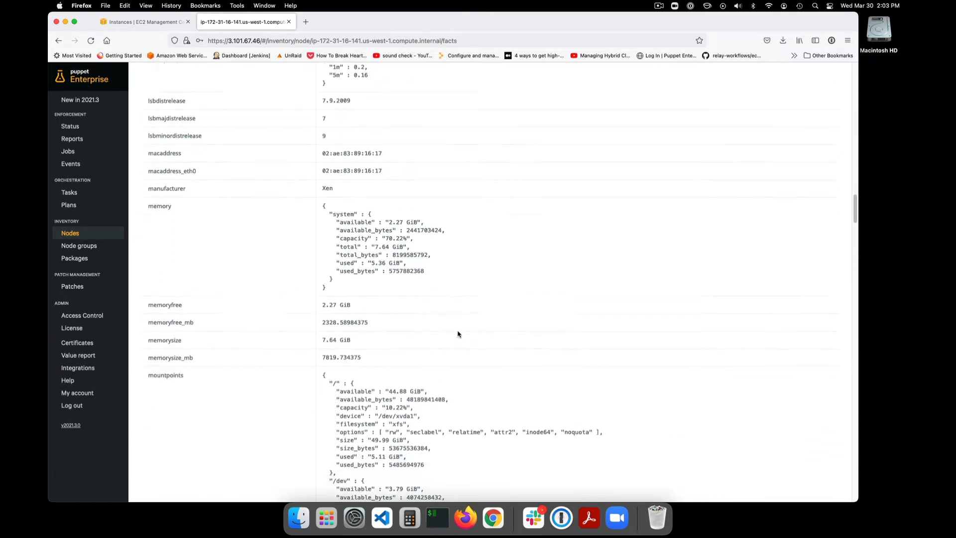
scroll("down", 3)
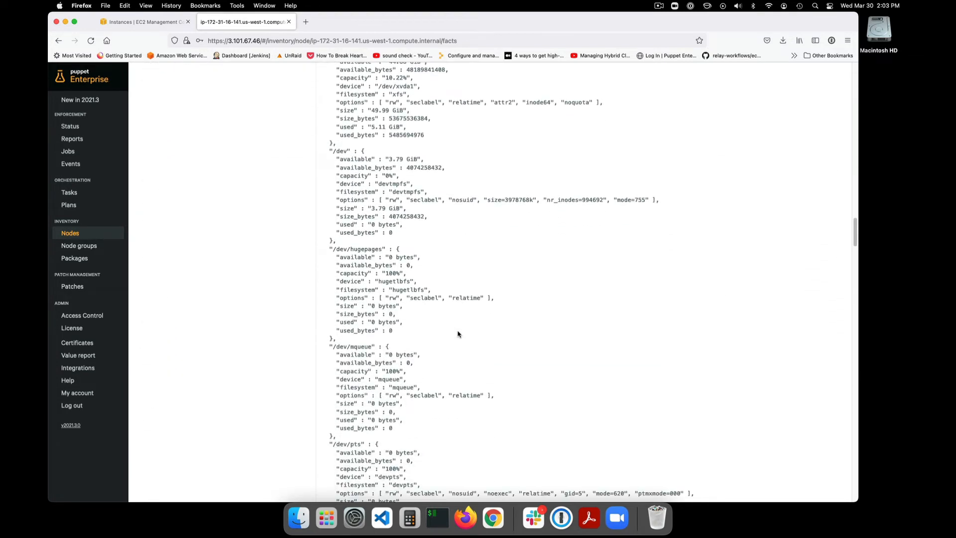
scroll("down", 3)
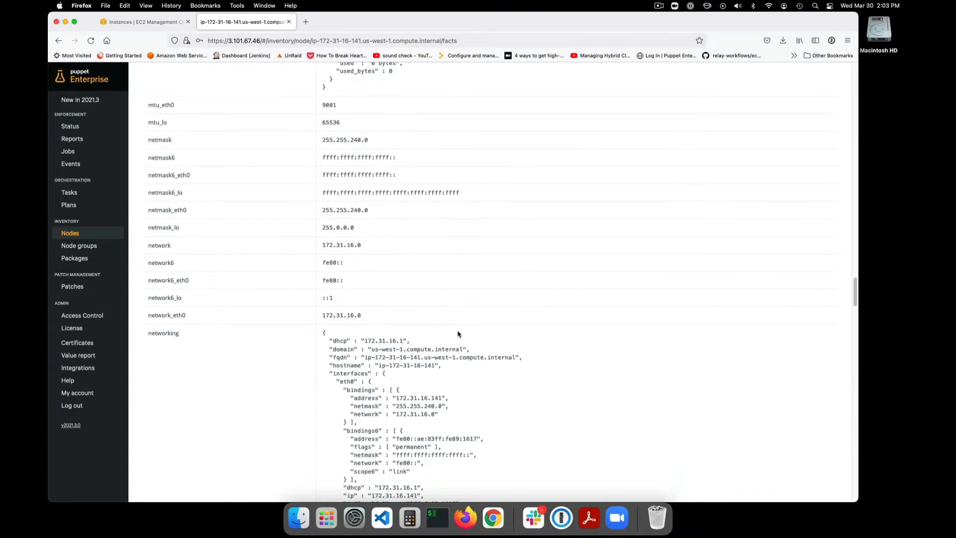
scroll("down", 3)
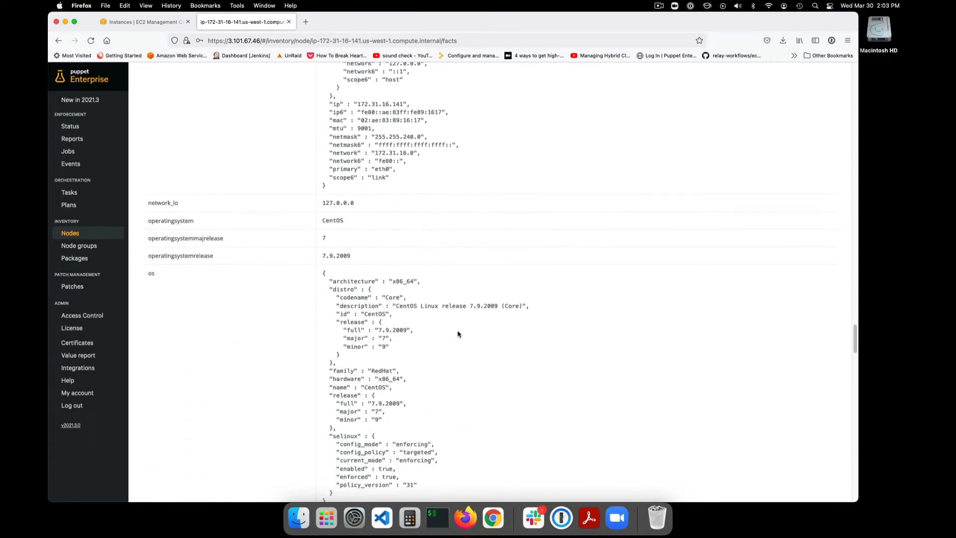
scroll("down", 3)
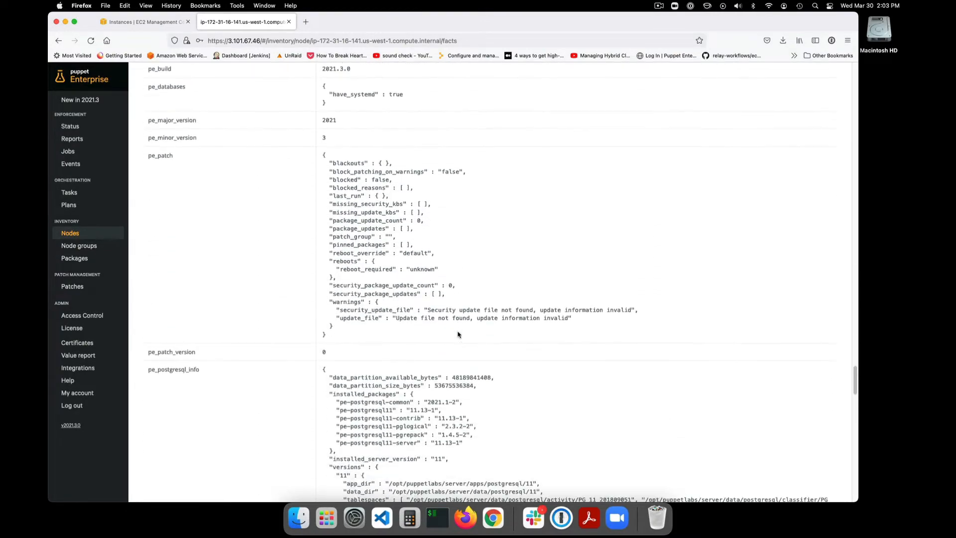
scroll("down", 3)
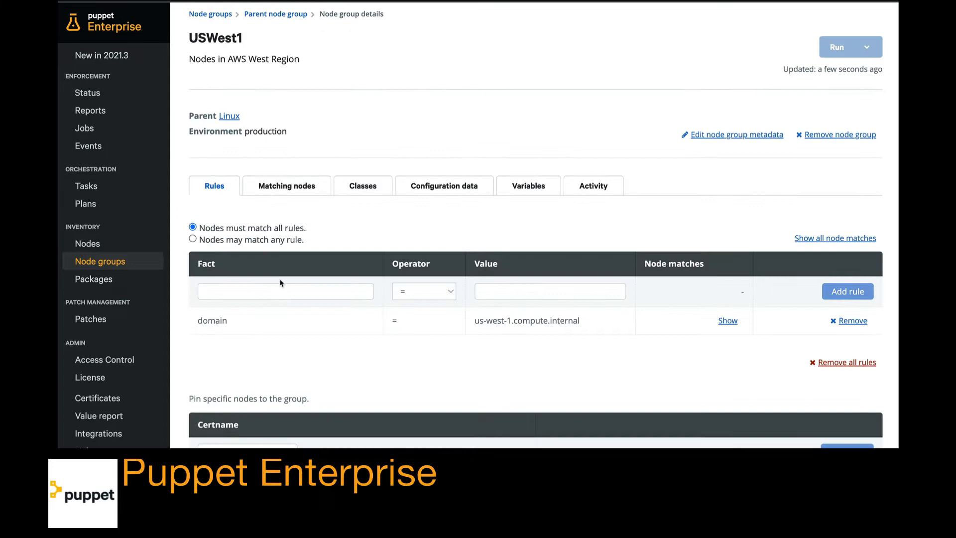
Add the nginx class to the USWest1 group and commit the change.
left_click(363, 185)
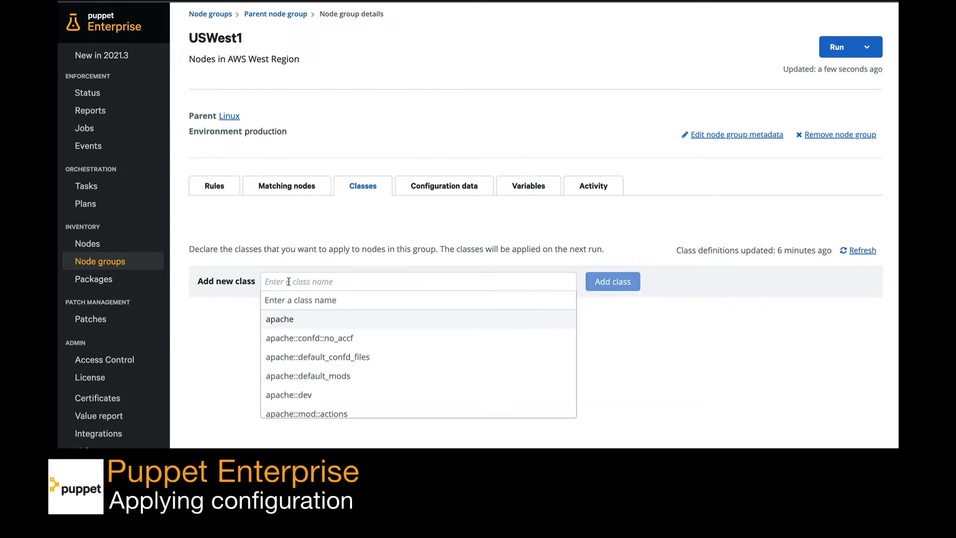
type("nginx")
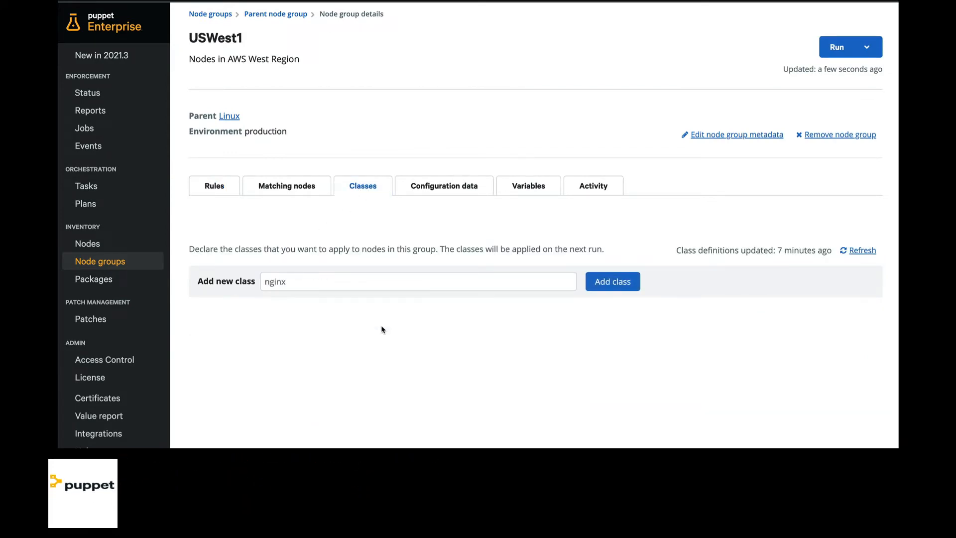
left_click(611, 281)
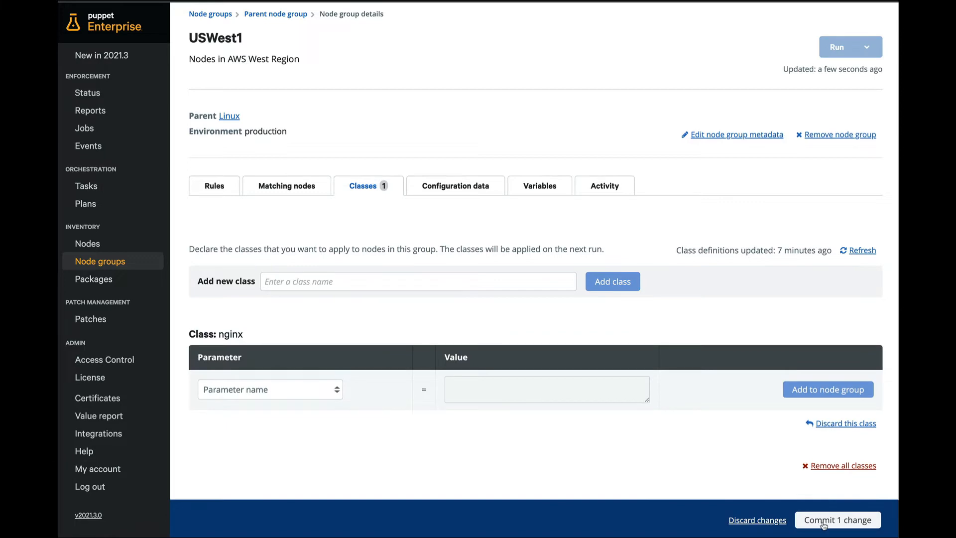
left_click(837, 520)
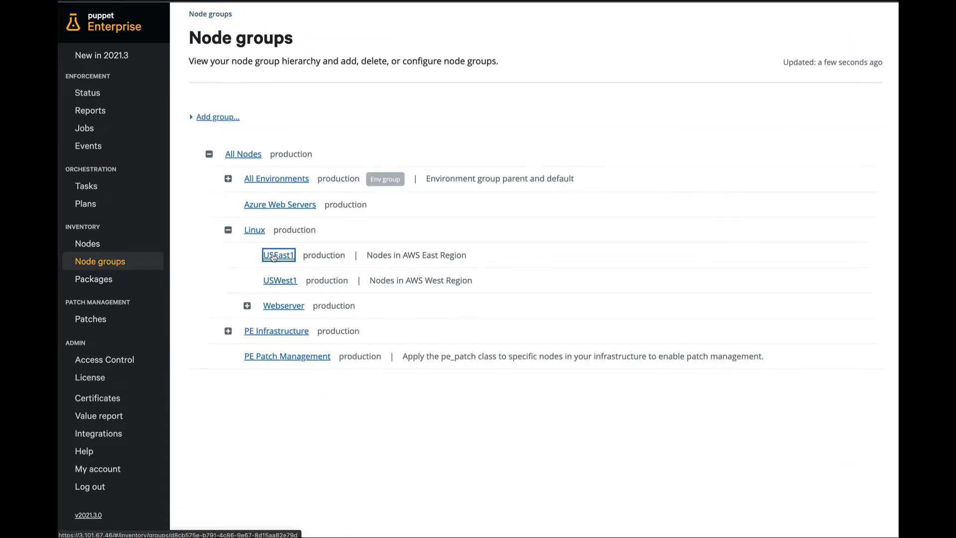
Choose the apache class for the USEast1 group.
left_click(278, 255)
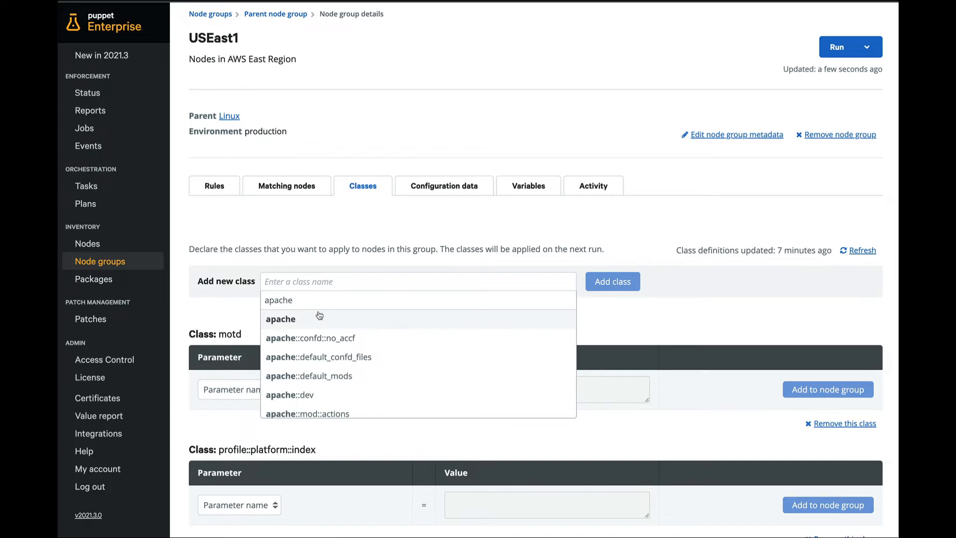
left_click(281, 318)
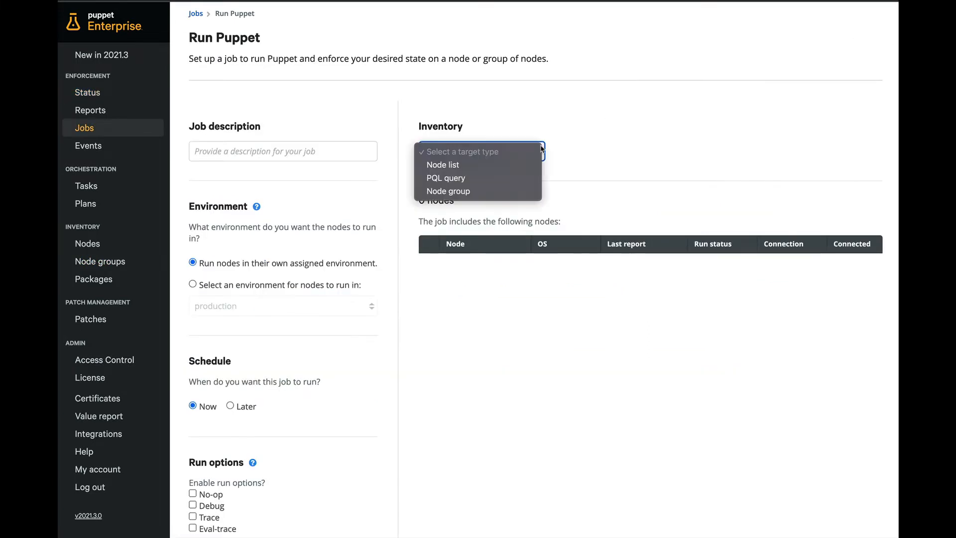
Target the Puppet run at the 'Linux (production)' node group and start it on both nodes.
left_click(448, 191)
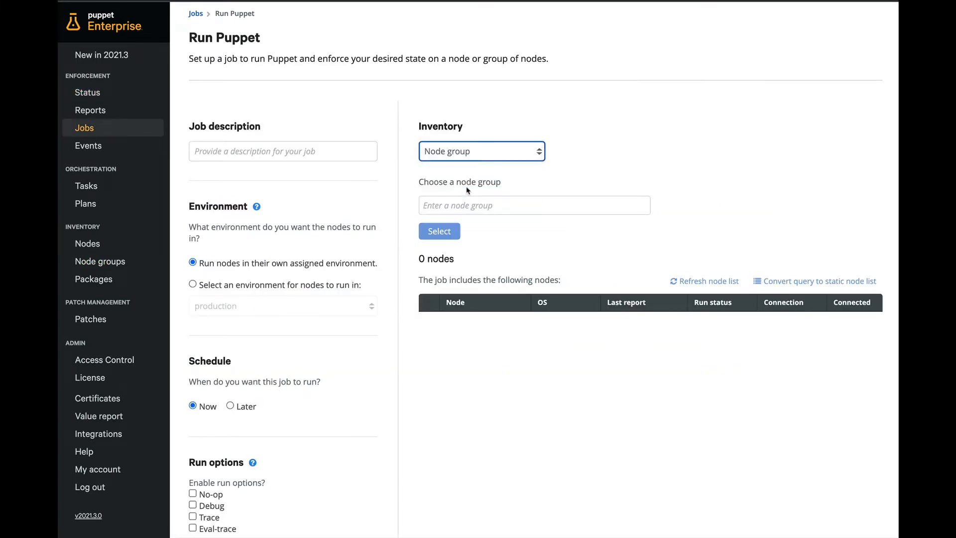
type("Linux (production)")
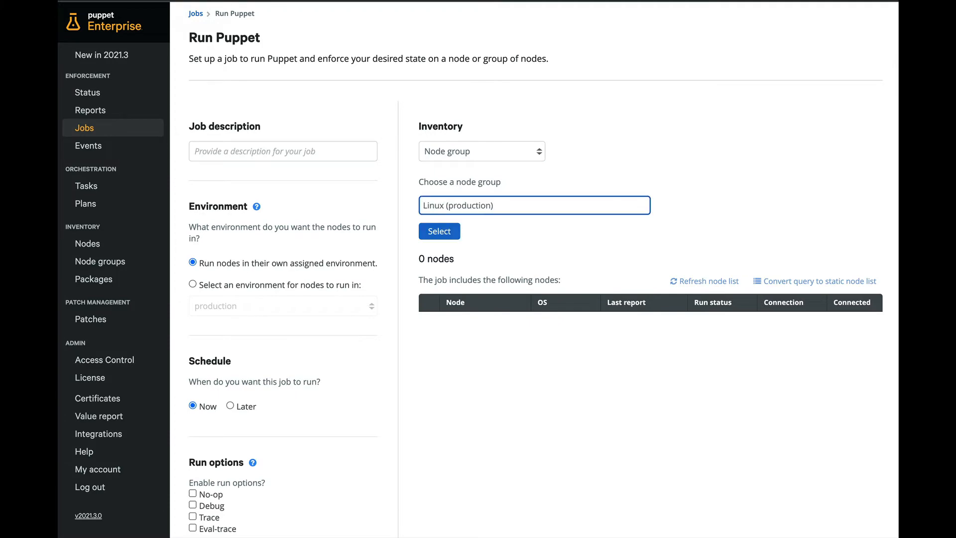
left_click(438, 231)
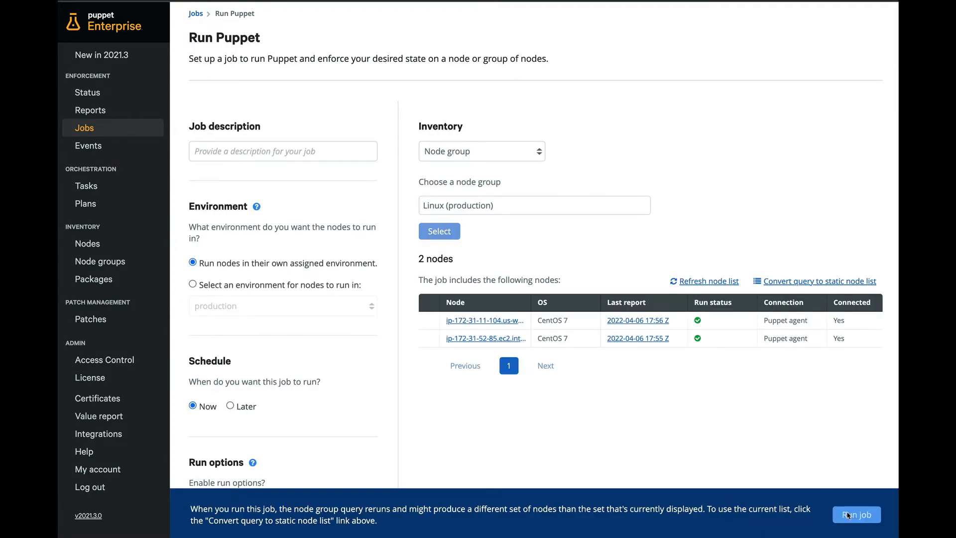
left_click(856, 514)
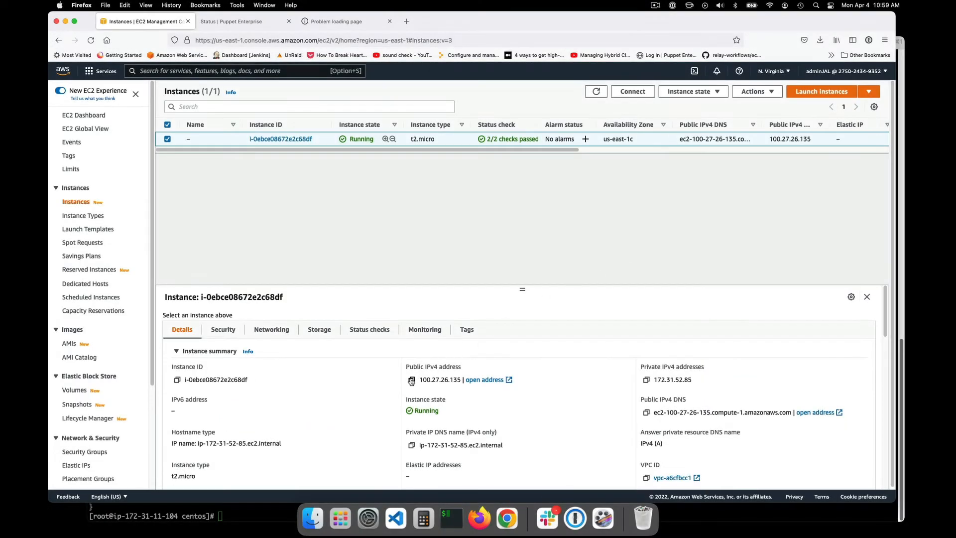
Browse to the east instance's public IPv4 address over http, then look up the west instance in EC2.
left_click(333, 21)
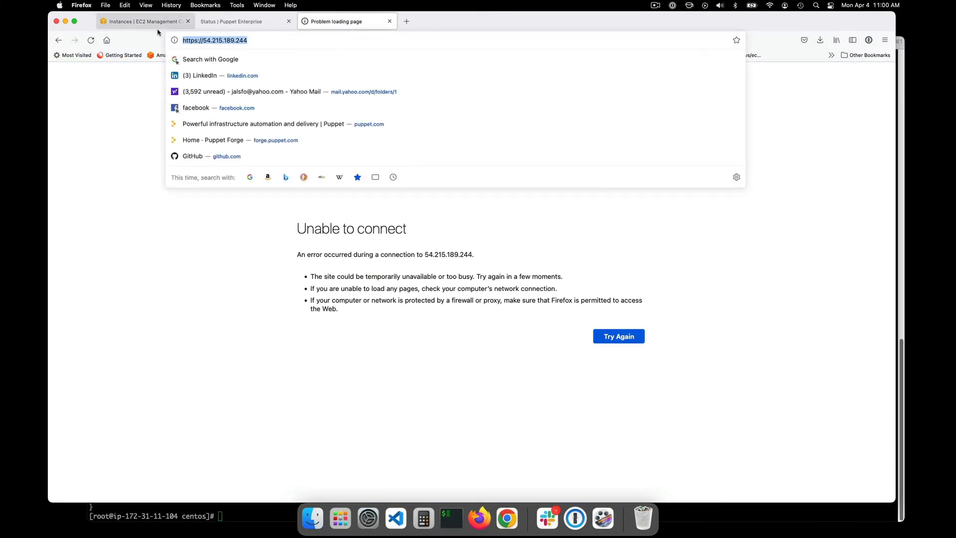
type("http://")
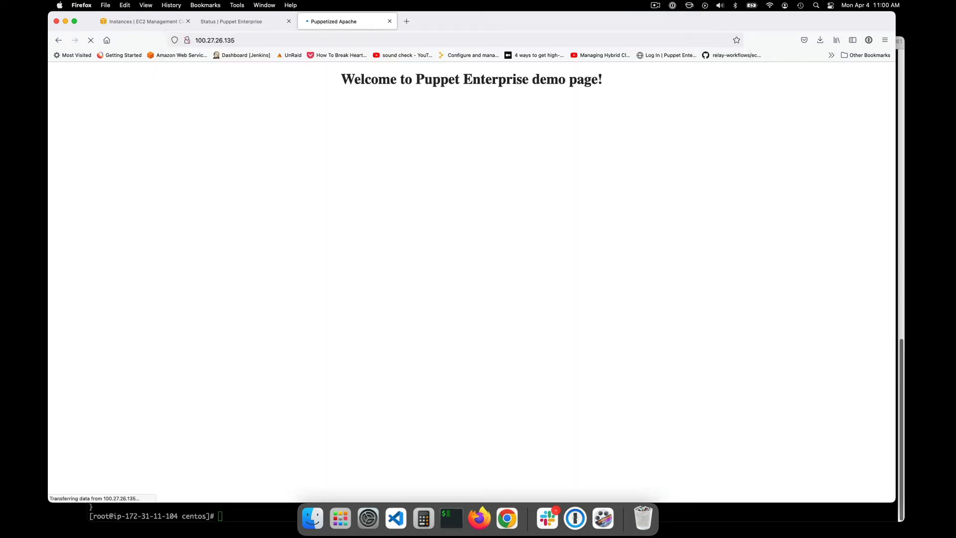
left_click(144, 21)
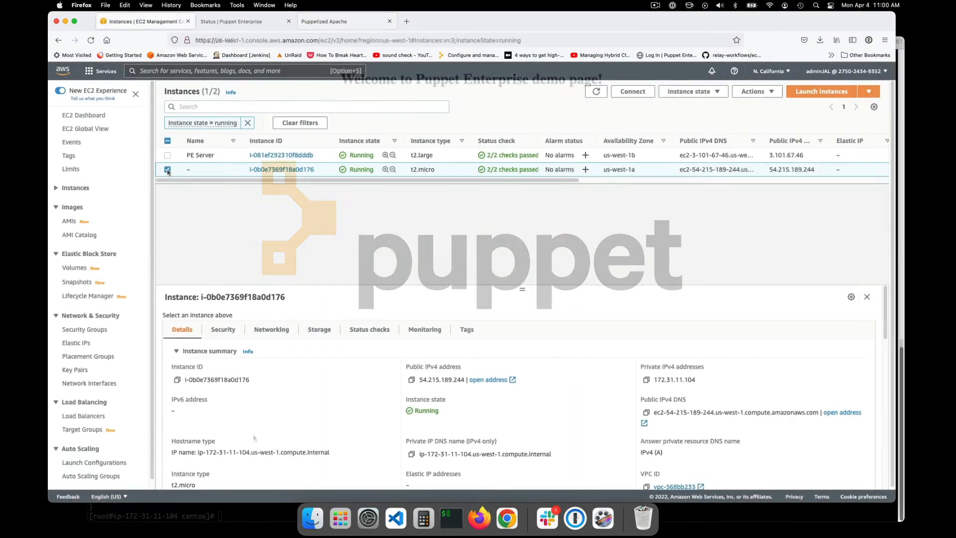
left_click(412, 379)
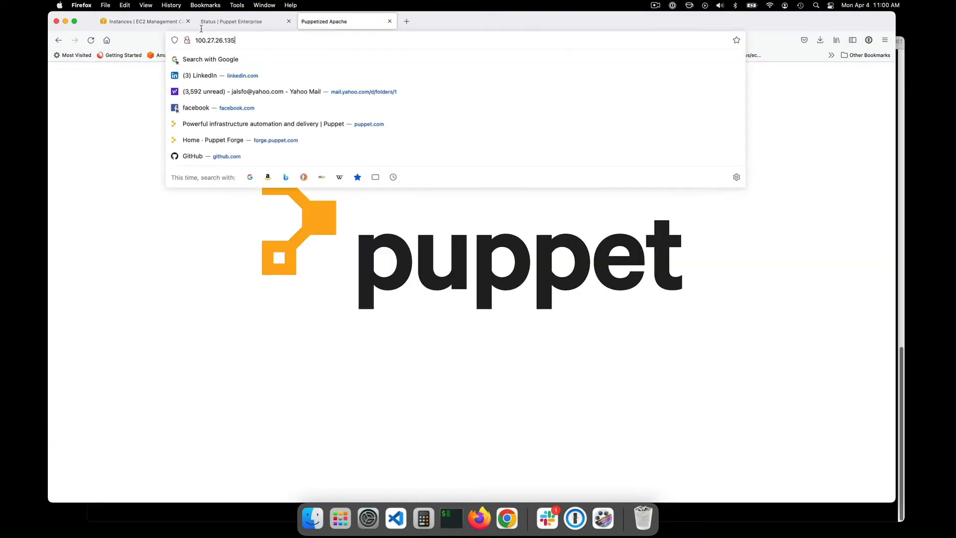
type("ht")
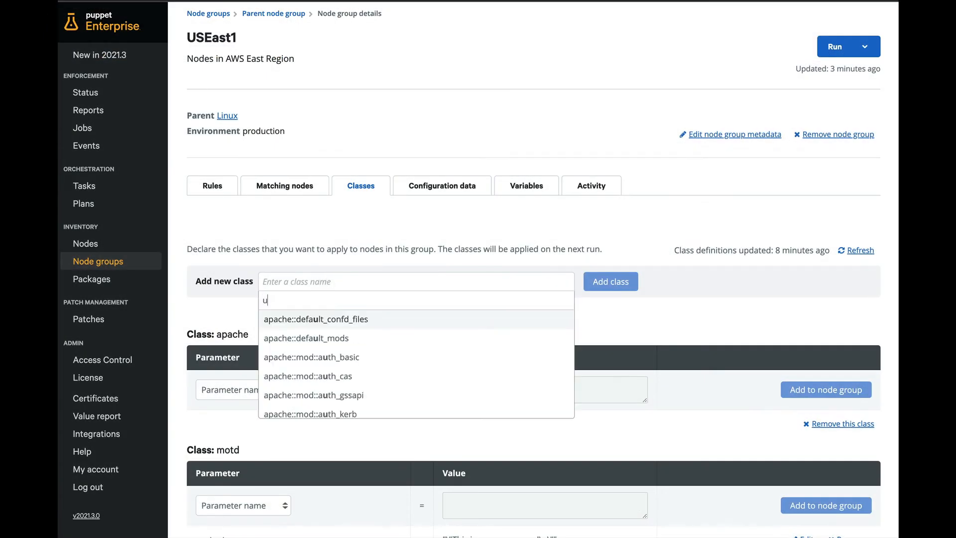
Add the profile::platform::baseline::users::linux class to USEast1.
type("profile::platform::baseline::users::linux")
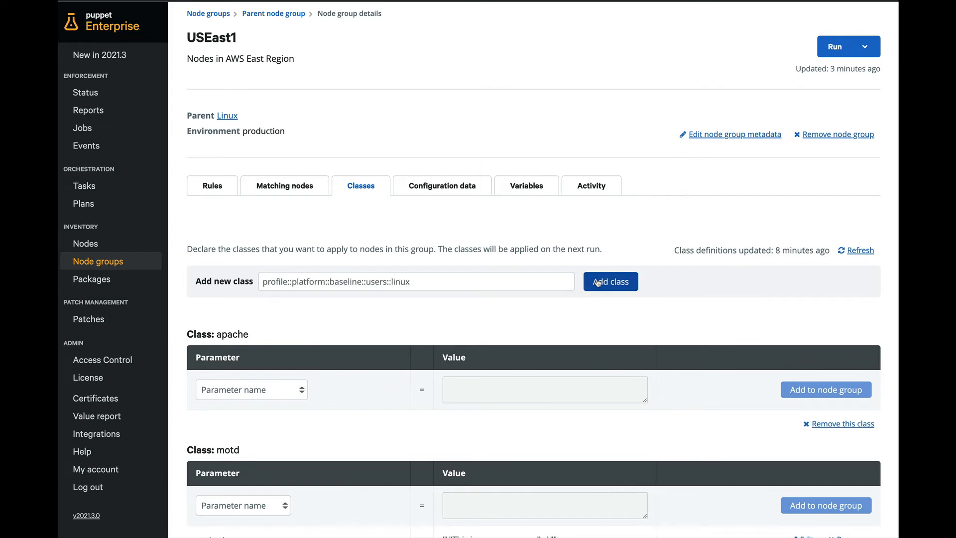
left_click(610, 281)
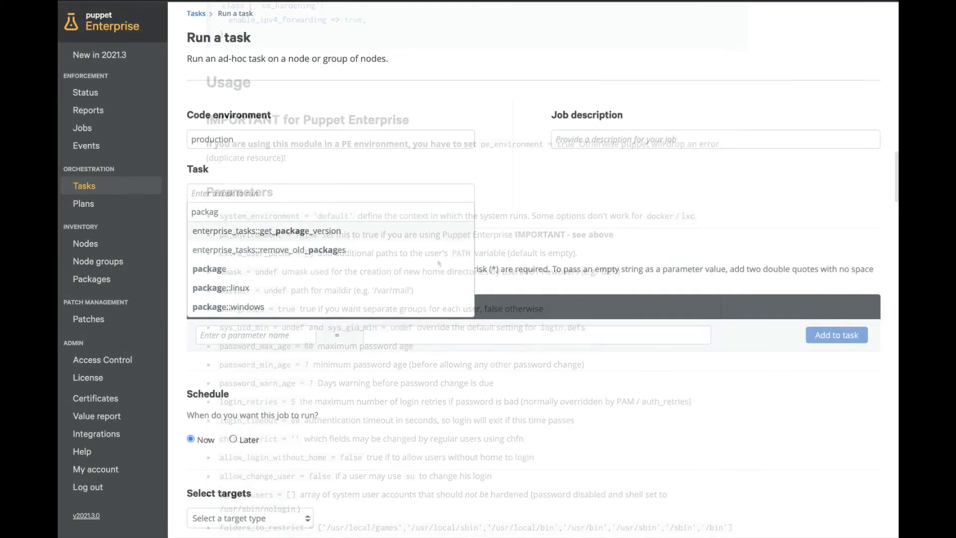
Pick the package::linux task to upgrade nginx and schedule it for later.
left_click(222, 288)
type("nginx")
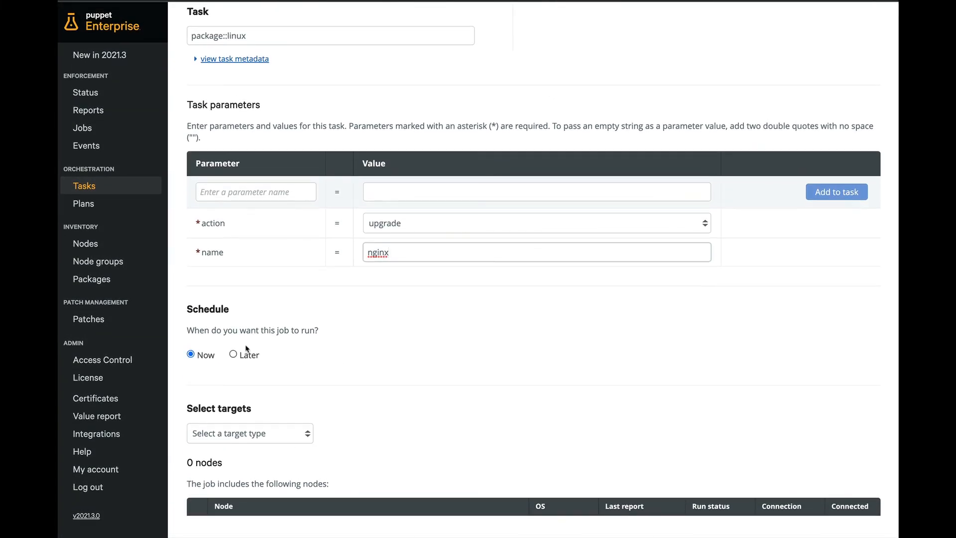
left_click(234, 354)
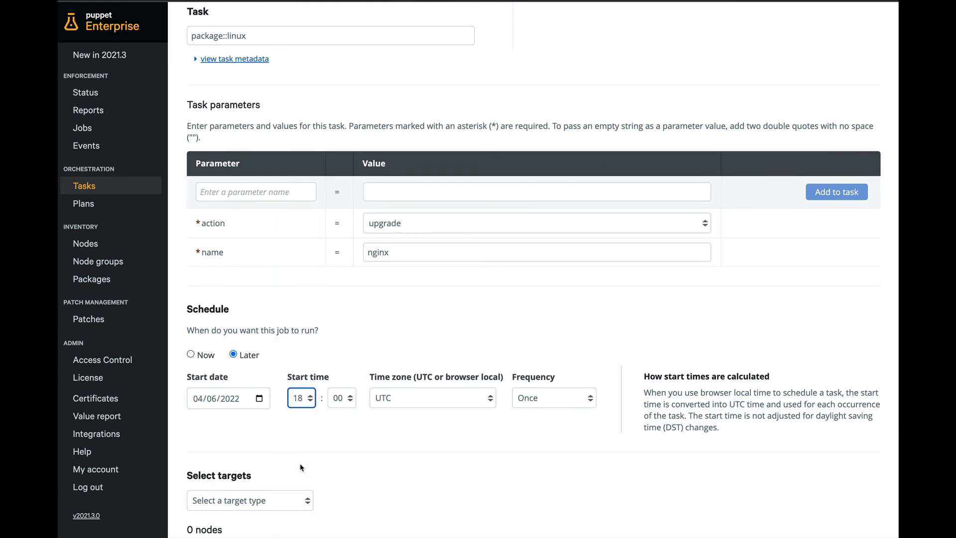